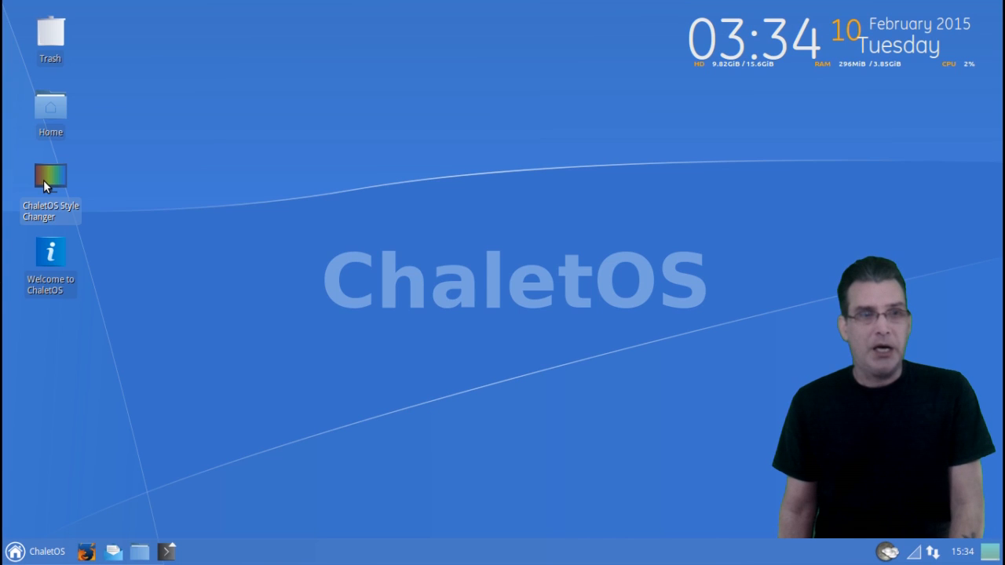
# Step: Launch the Style Changer and preview White, Blue and Custom styles, toggling the Windows 8/10-like decoration option
pyautogui.doubleClick(51, 176)
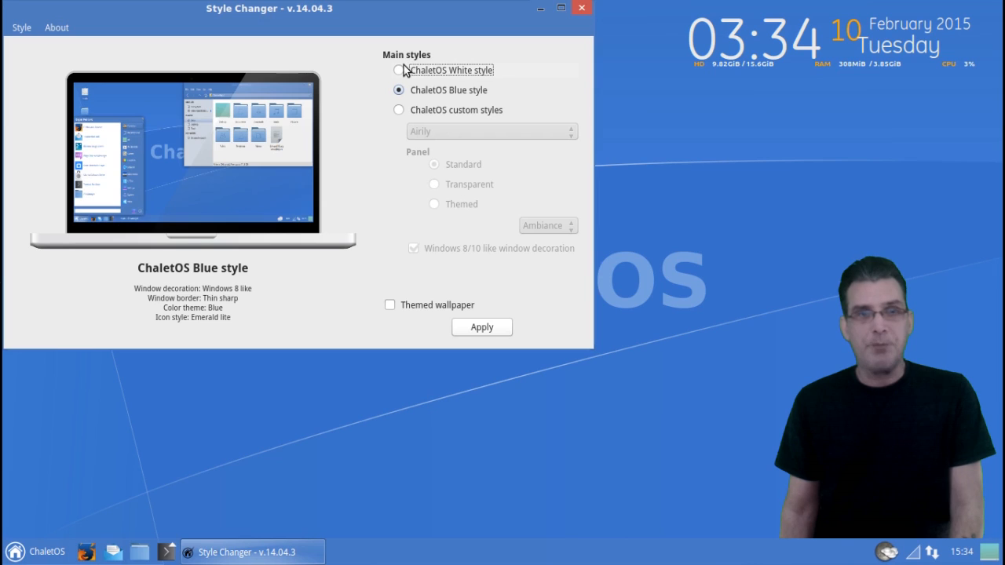
pyautogui.click(399, 69)
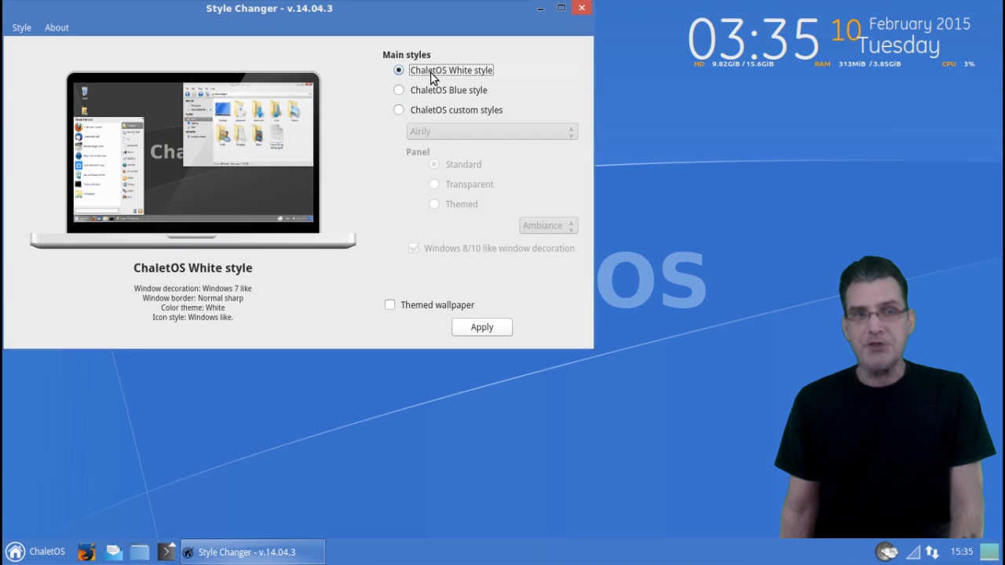
pyautogui.click(398, 89)
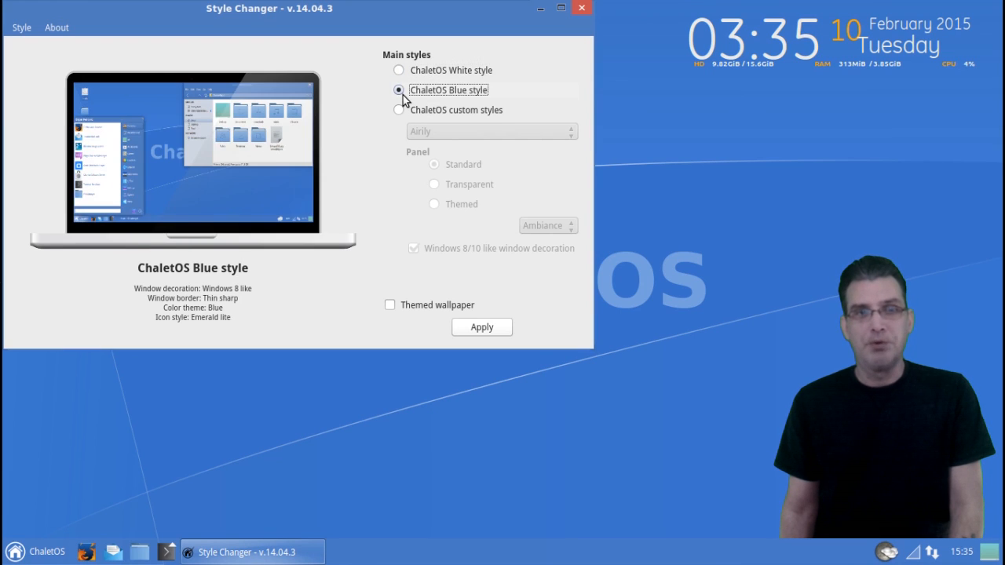
pyautogui.click(399, 110)
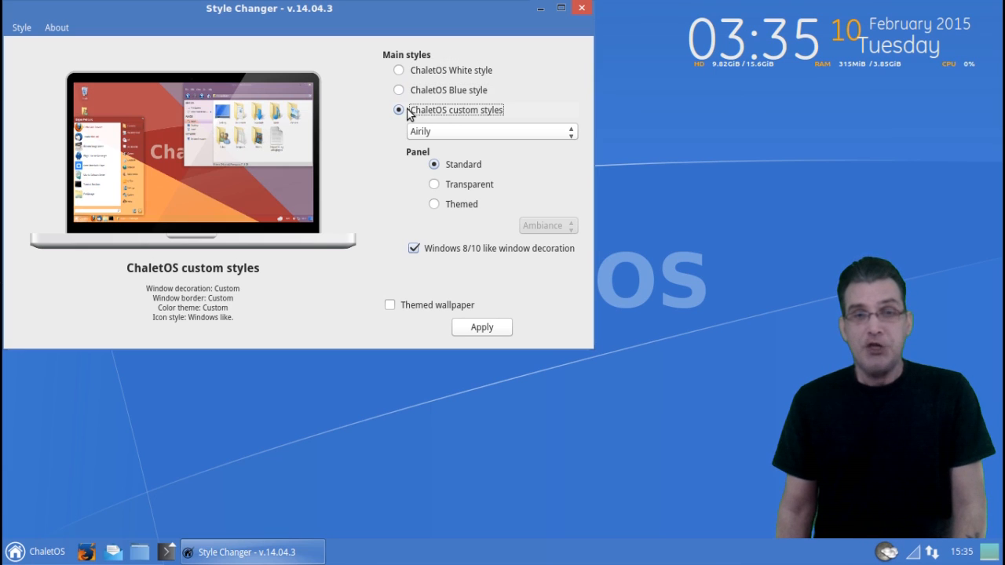
pyautogui.moveTo(442, 234)
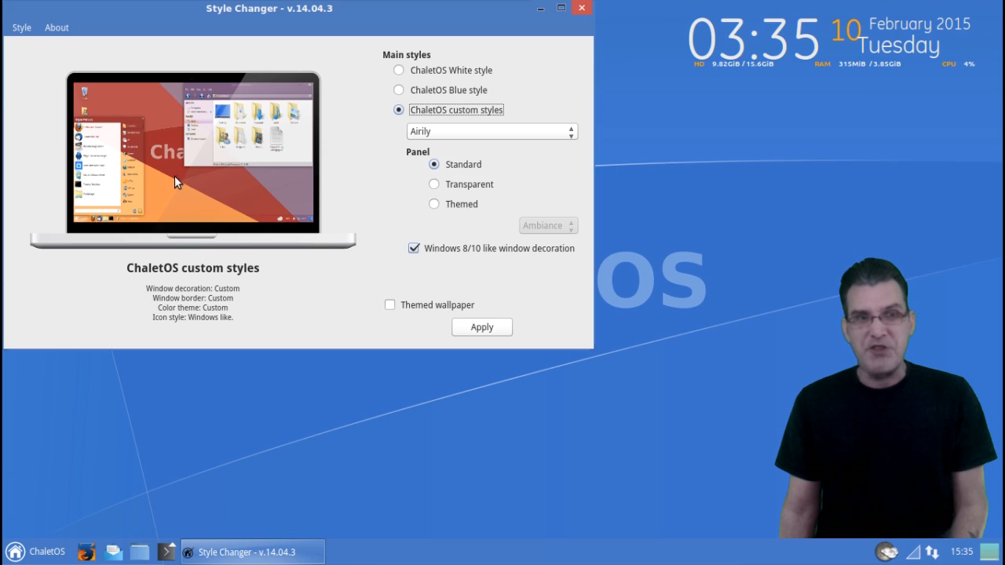
pyautogui.moveTo(242, 207)
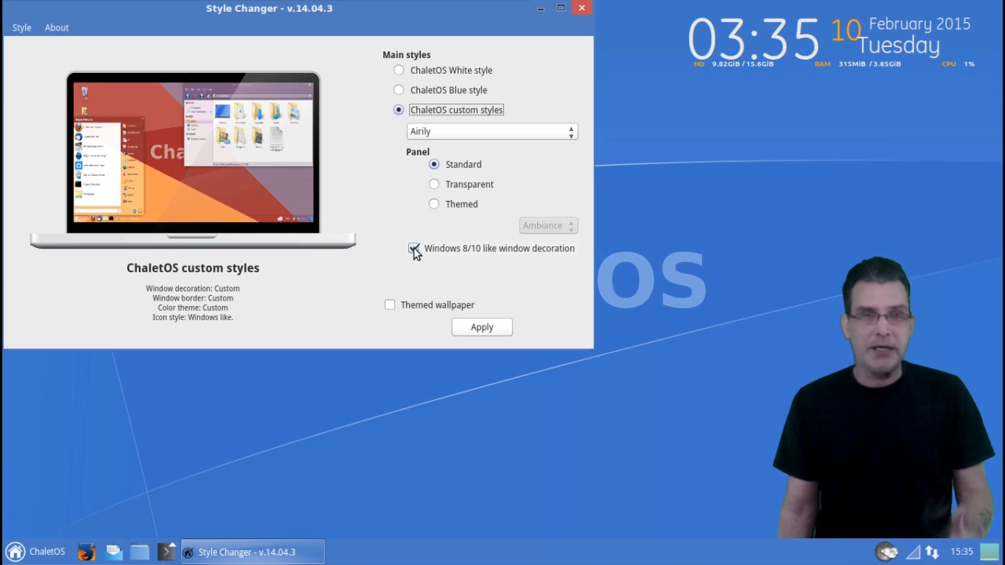
pyautogui.click(413, 248)
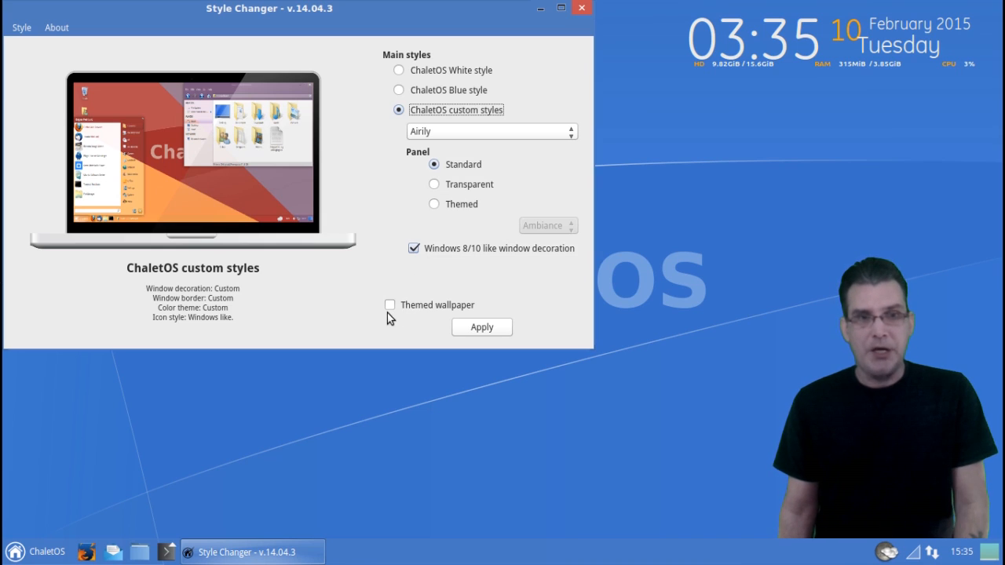
pyautogui.moveTo(542, 37)
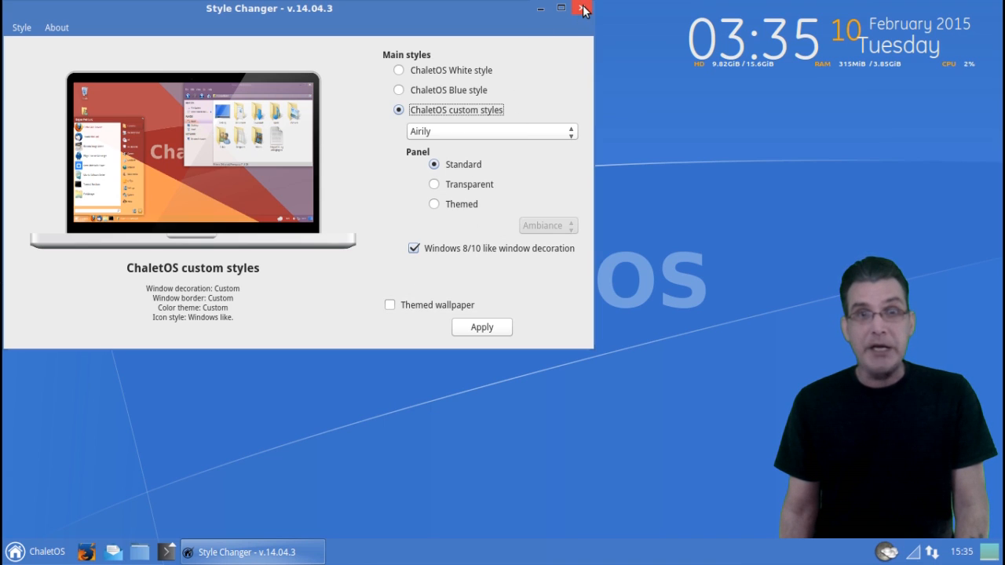
# Step: Close the Style Changer window without applying any style
pyautogui.click(583, 9)
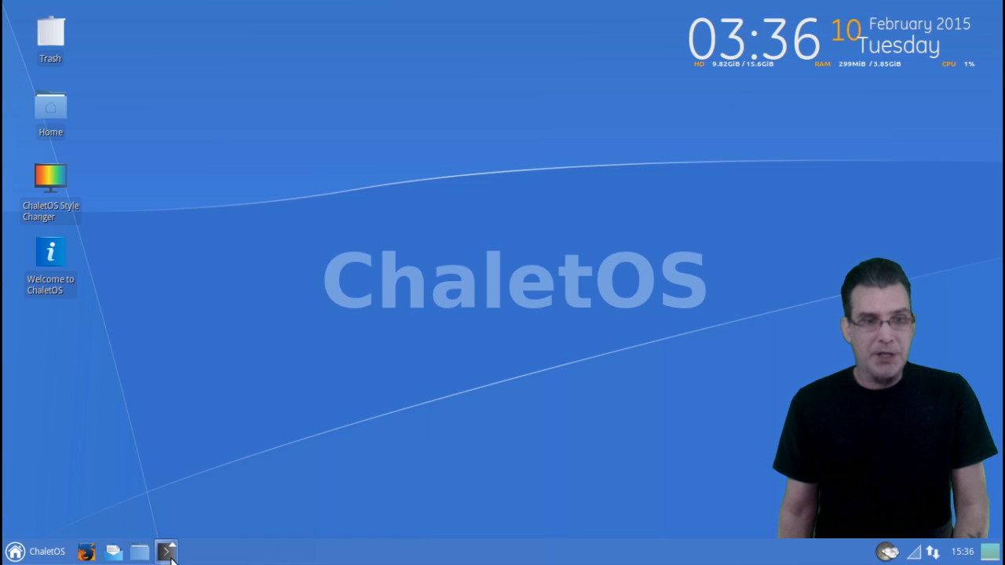
# Step: Show the panel launcher's quick menu of Settings Manager, Kill System Monitor, Catfish and Terminal
pyautogui.click(167, 553)
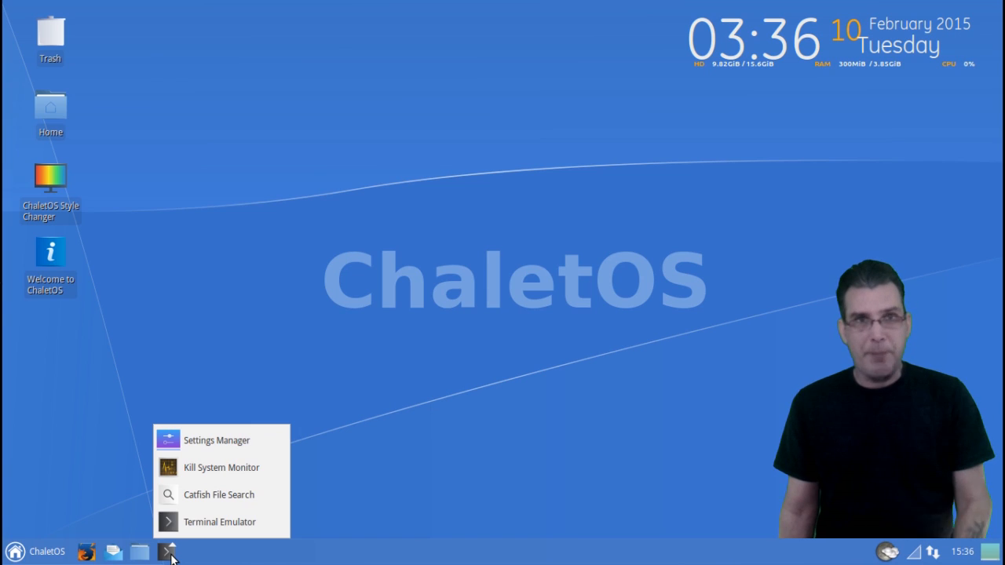
pyautogui.moveTo(217, 440)
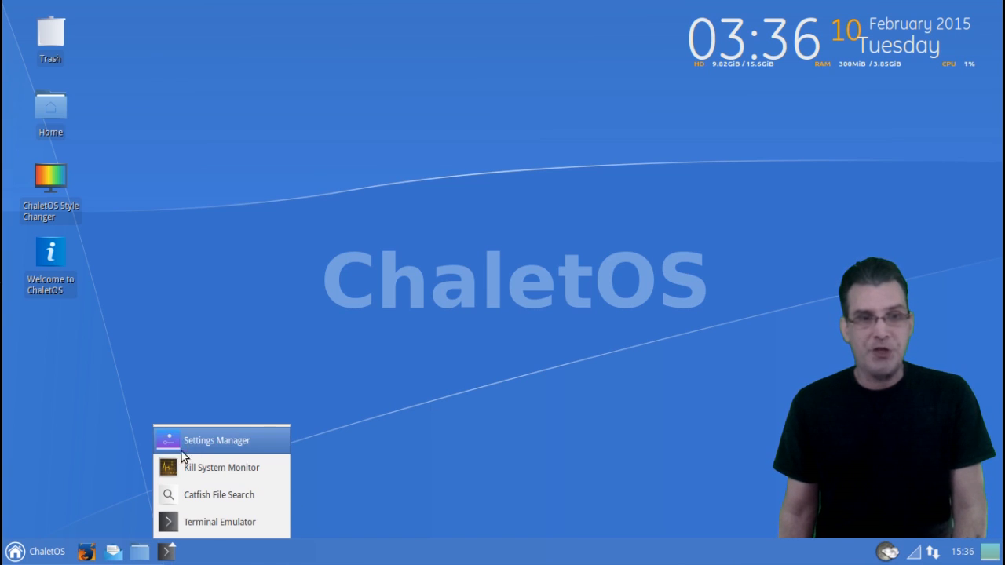
pyautogui.moveTo(217, 439)
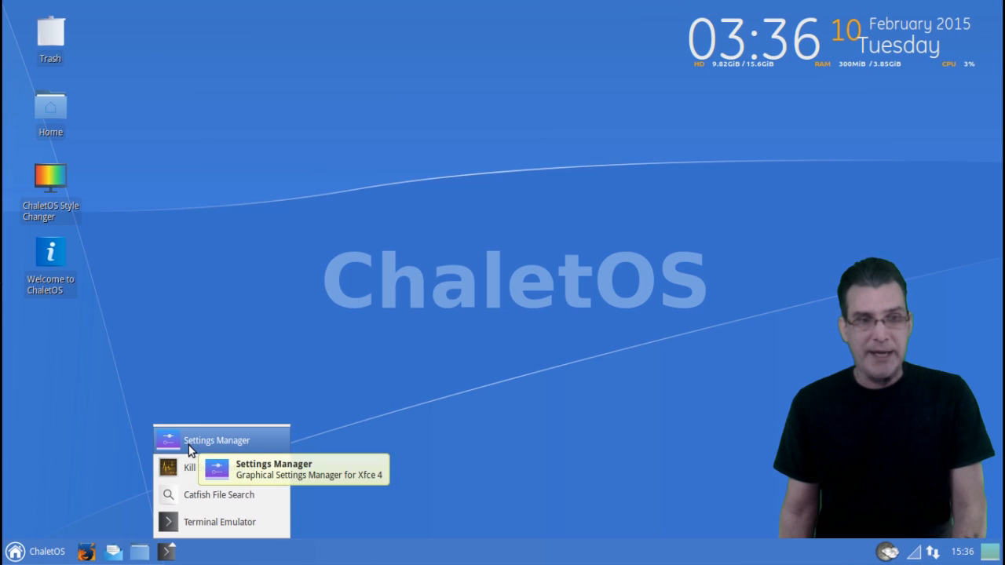
pyautogui.moveTo(222, 468)
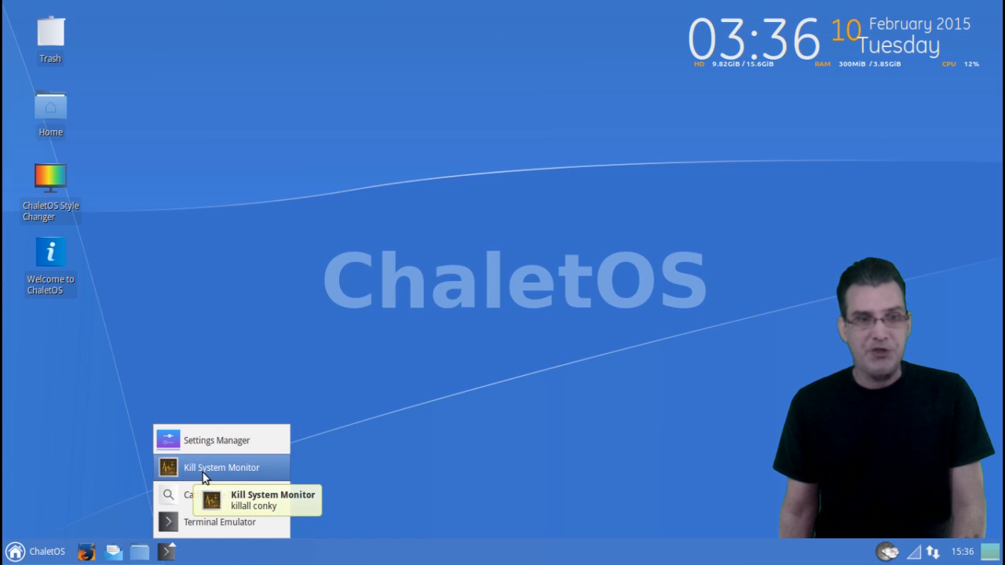
pyautogui.moveTo(186, 481)
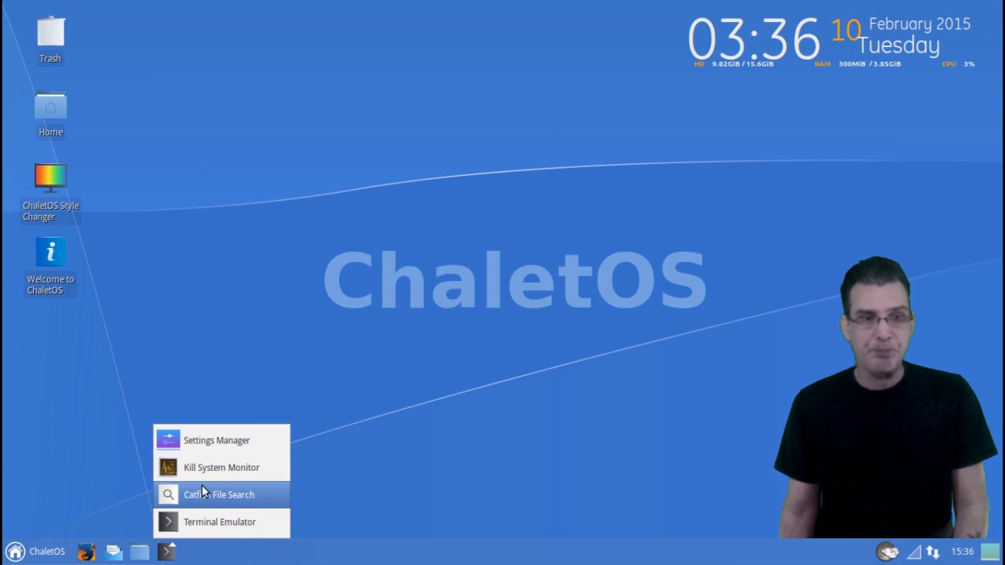
pyautogui.moveTo(220, 495)
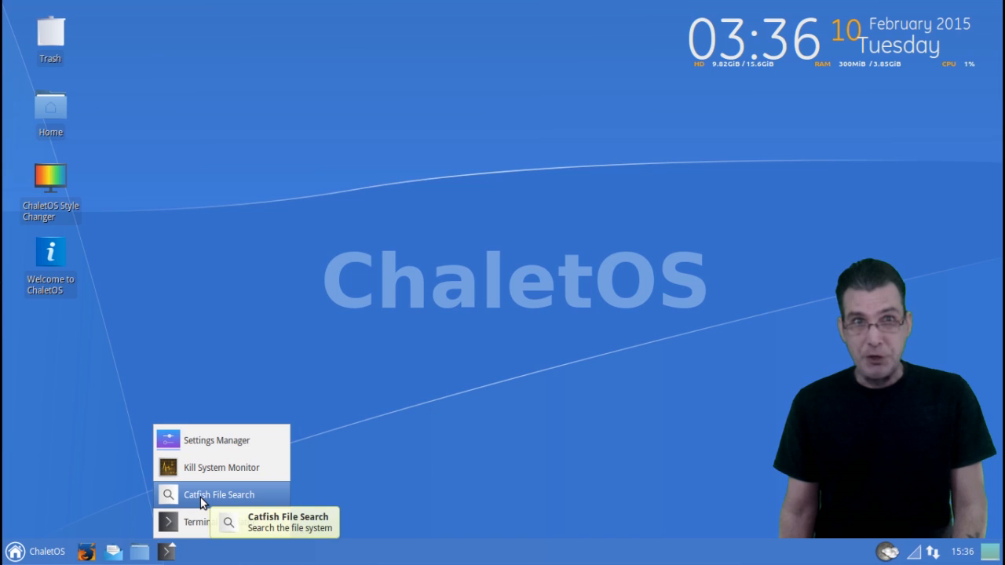
pyautogui.moveTo(220, 522)
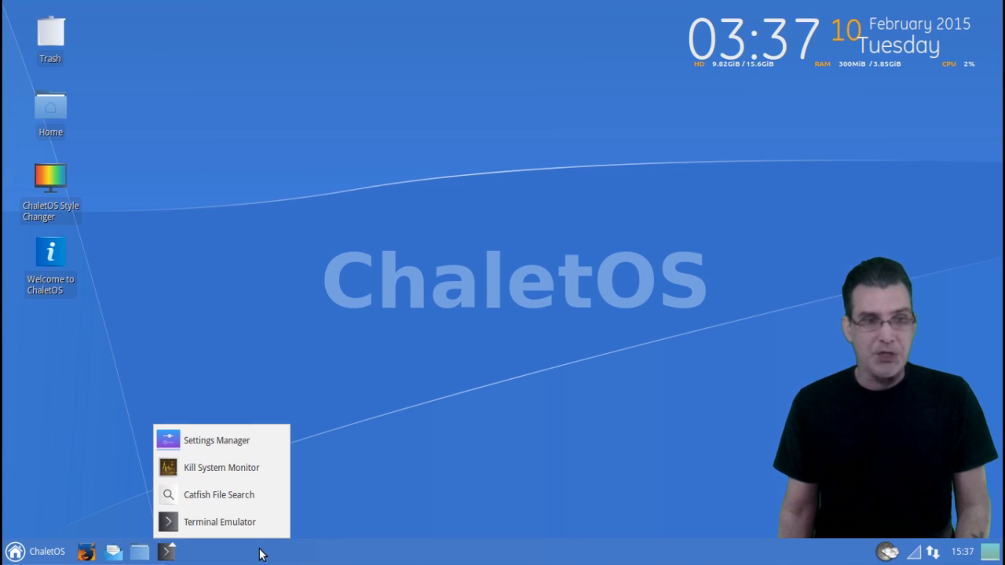
# Step: Show the home folder in Thunar, enlarging the window and moving it toward the centre
pyautogui.click(138, 551)
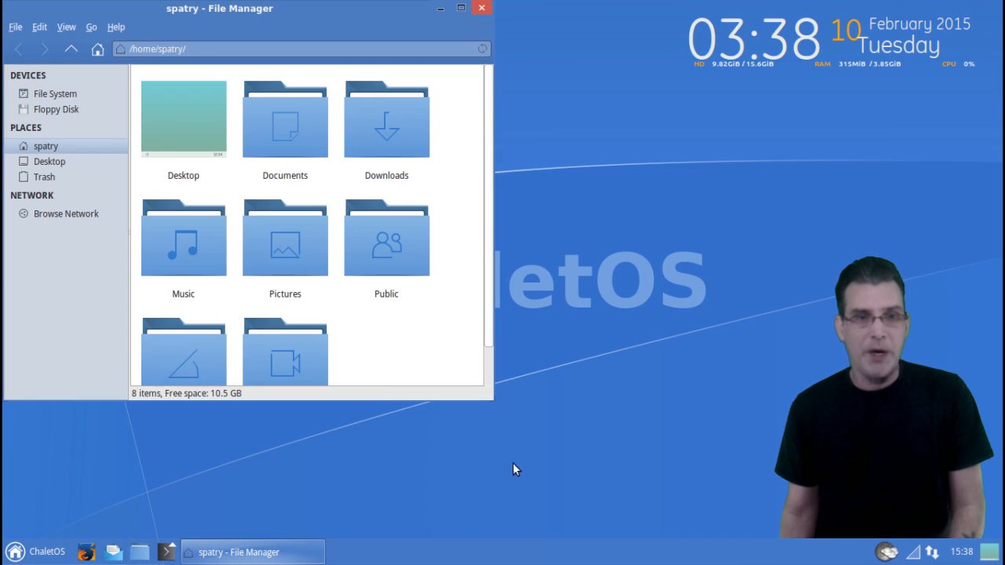
pyautogui.moveTo(563, 391)
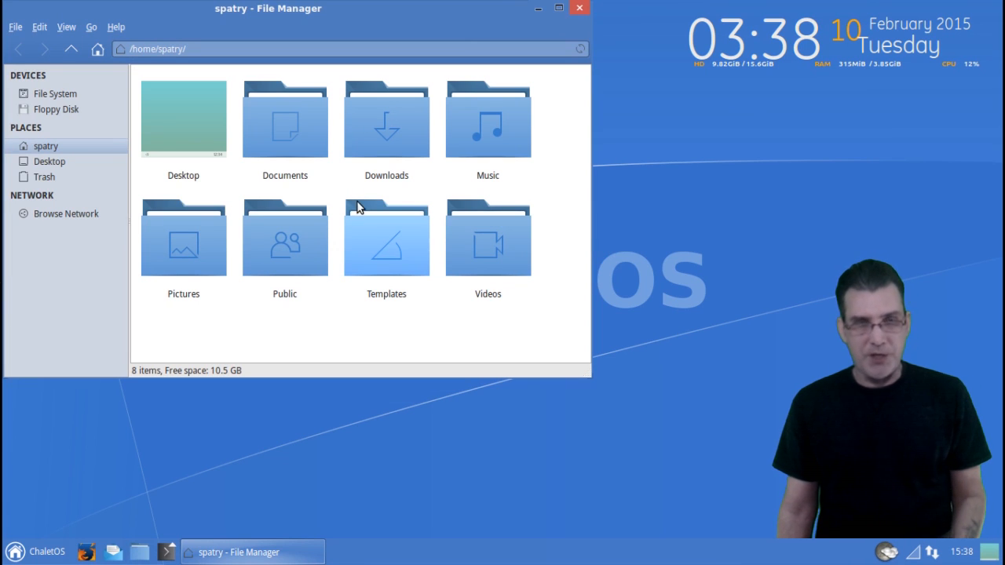
pyautogui.moveTo(267, 8); pyautogui.dragTo(383, 60)
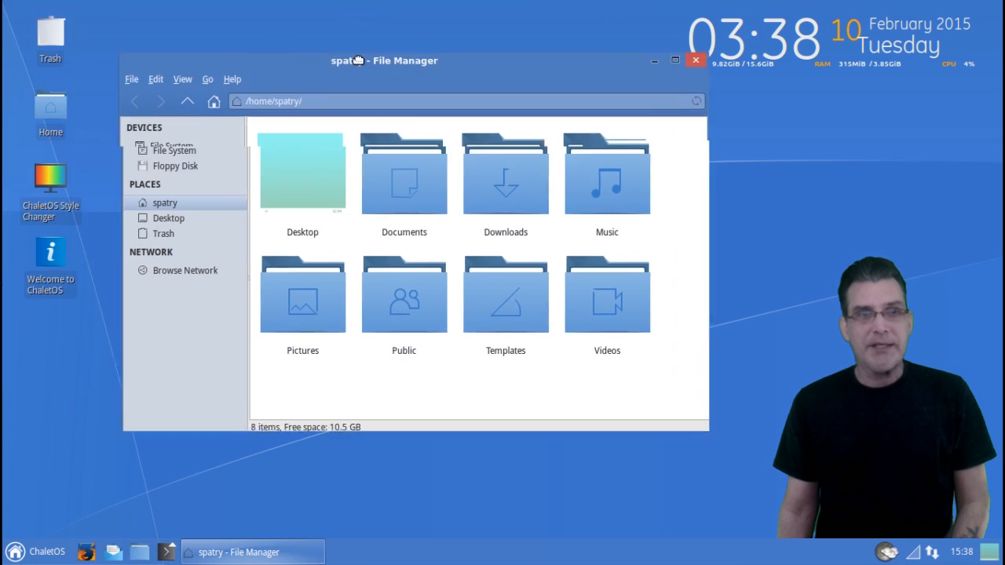
pyautogui.moveTo(362, 60); pyautogui.dragTo(385, 66)
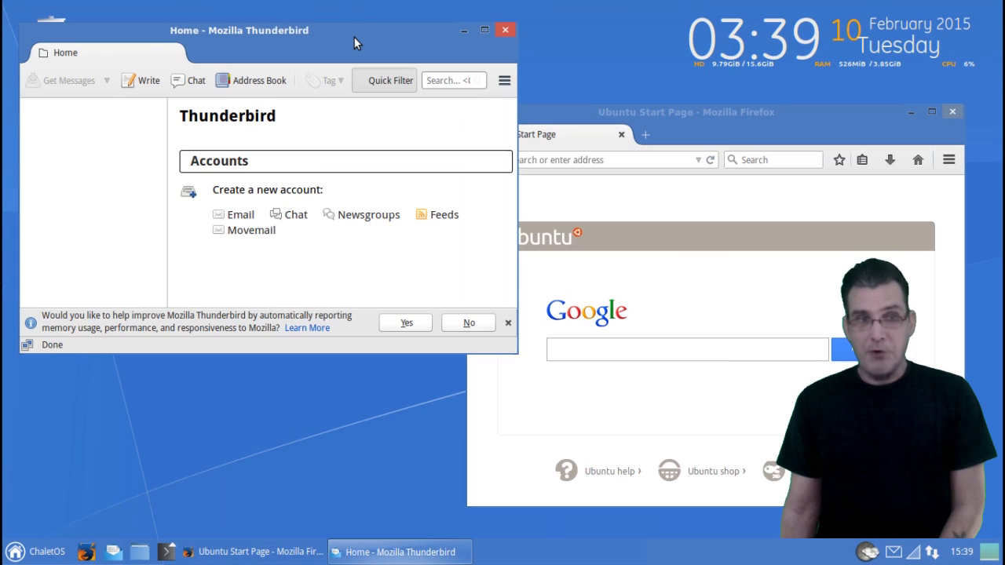
# Step: Bring Thunderbird to the front, then close it from the panel
pyautogui.click(684, 111)
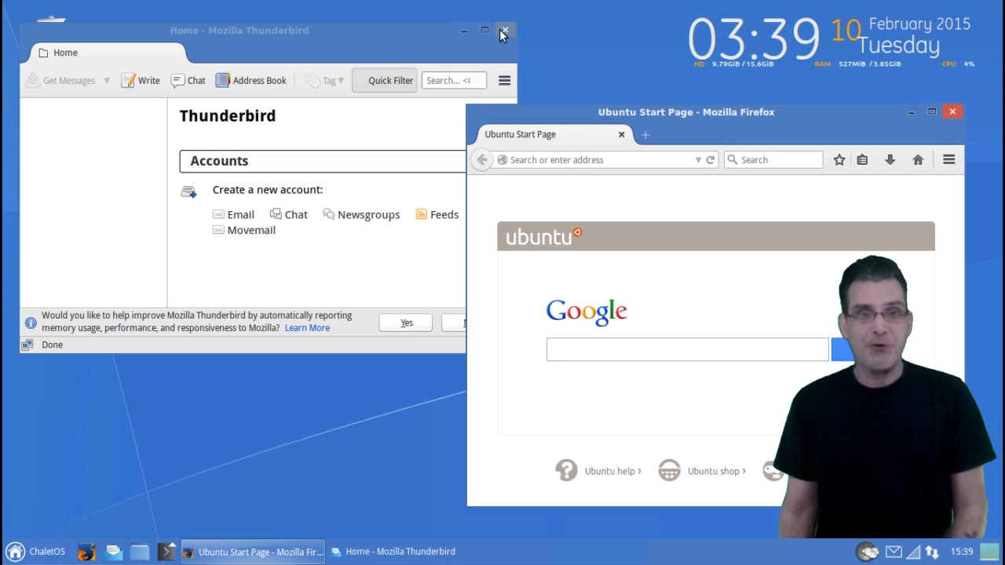
pyautogui.click(13, 551)
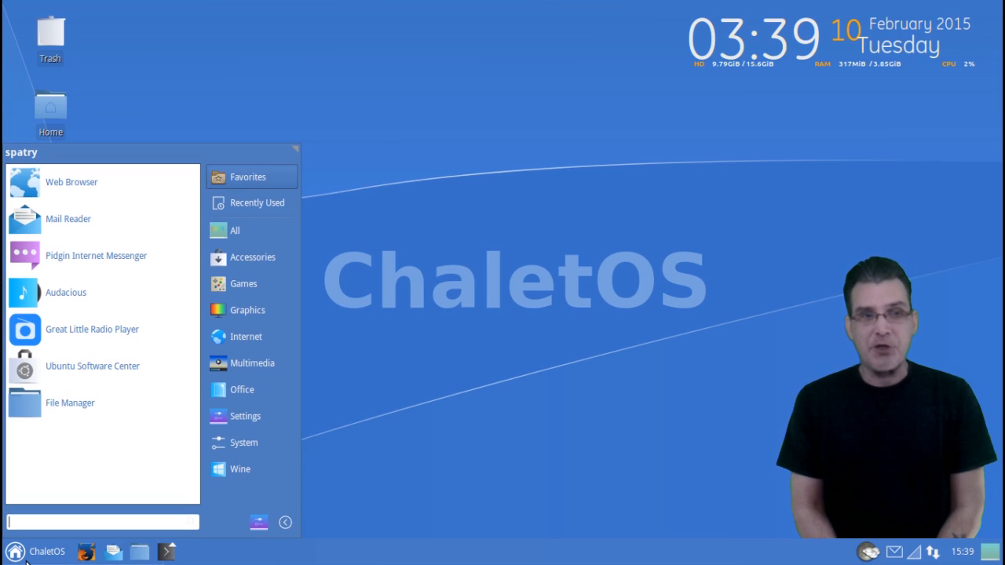
pyautogui.moveTo(35, 439)
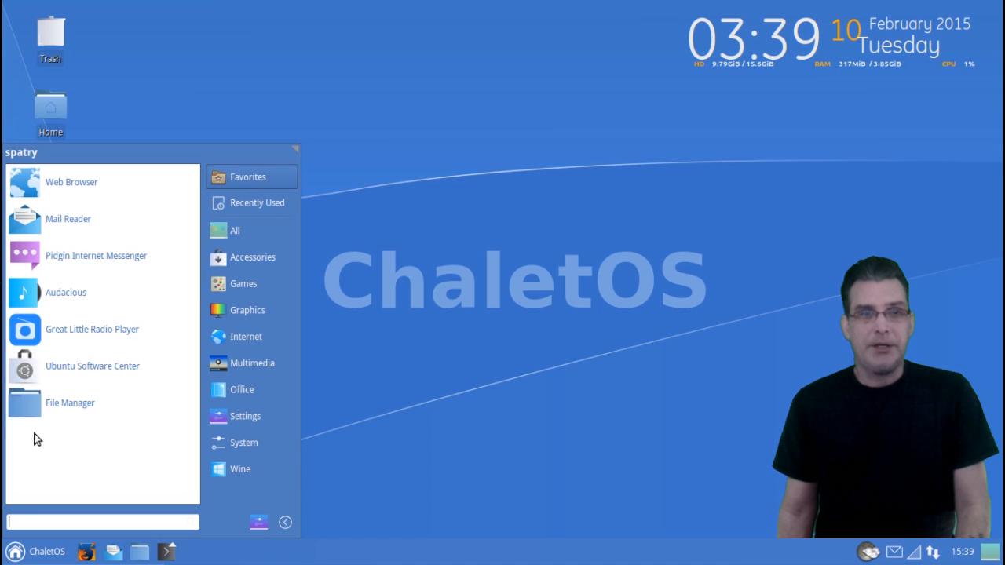
pyautogui.moveTo(71, 218)
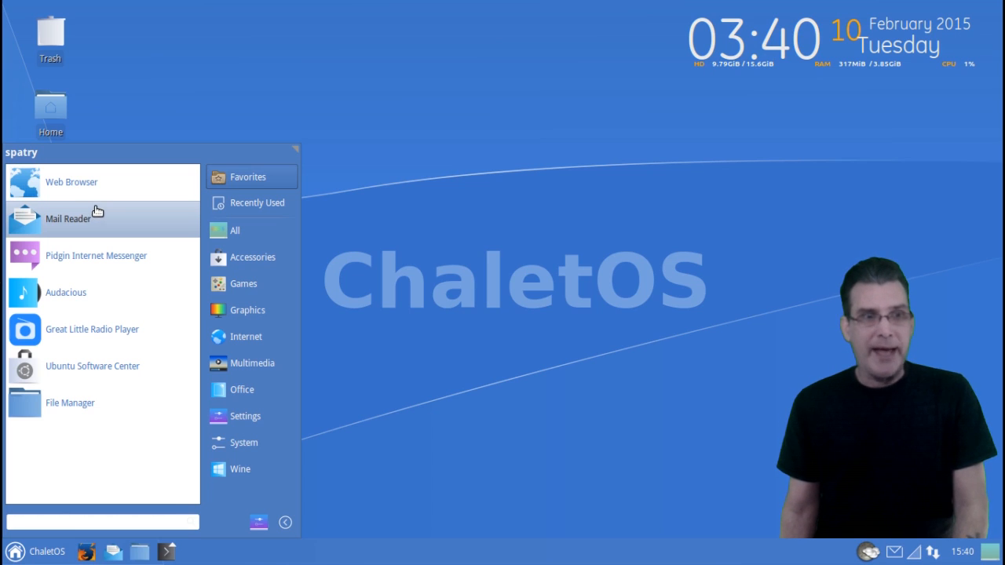
pyautogui.moveTo(91, 254)
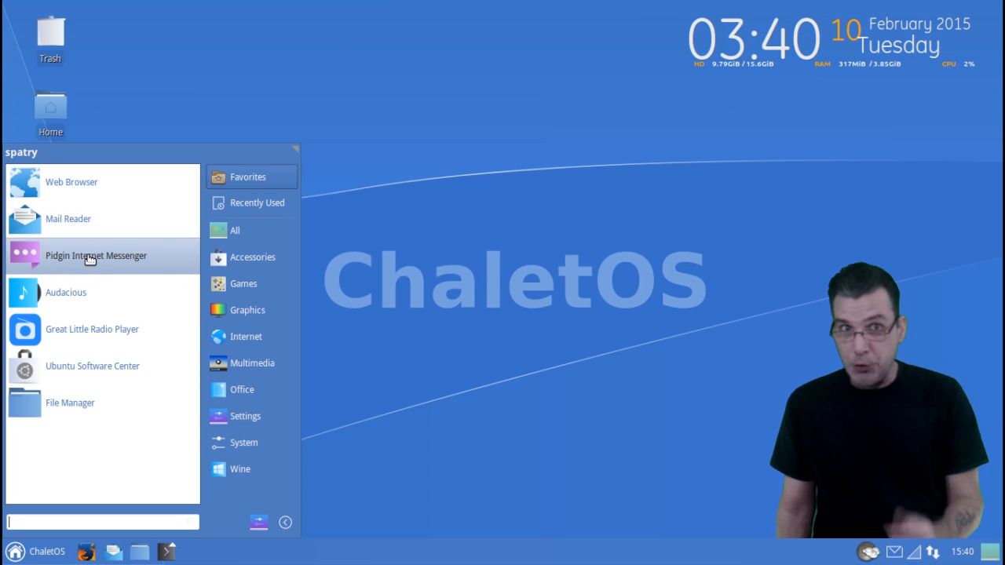
pyautogui.moveTo(75, 292)
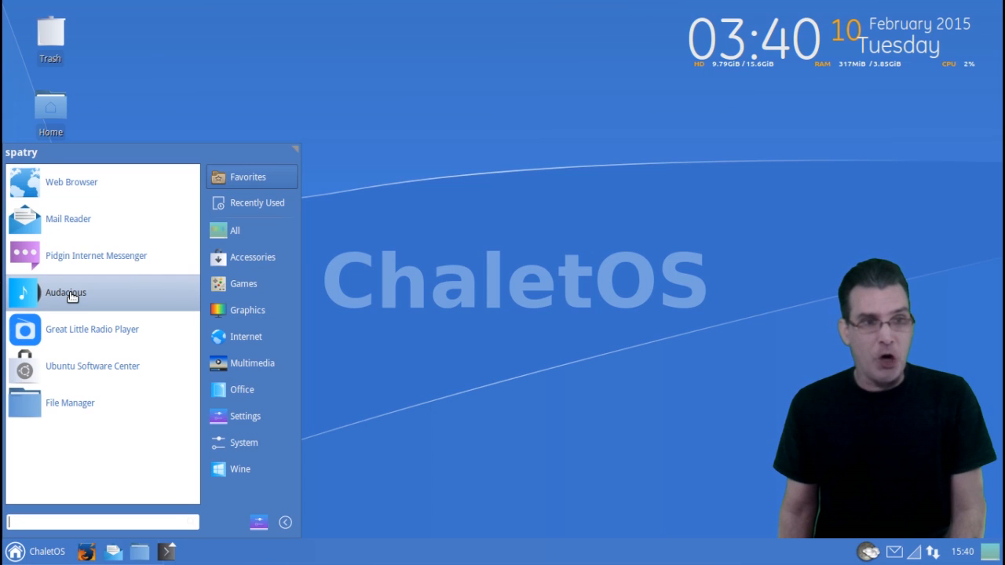
pyautogui.moveTo(71, 338)
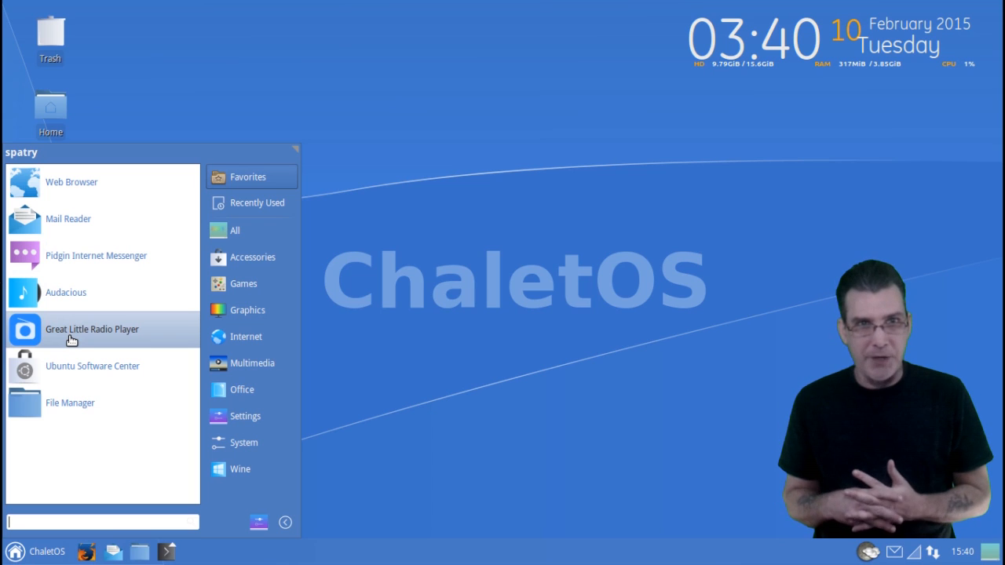
pyautogui.moveTo(93, 366)
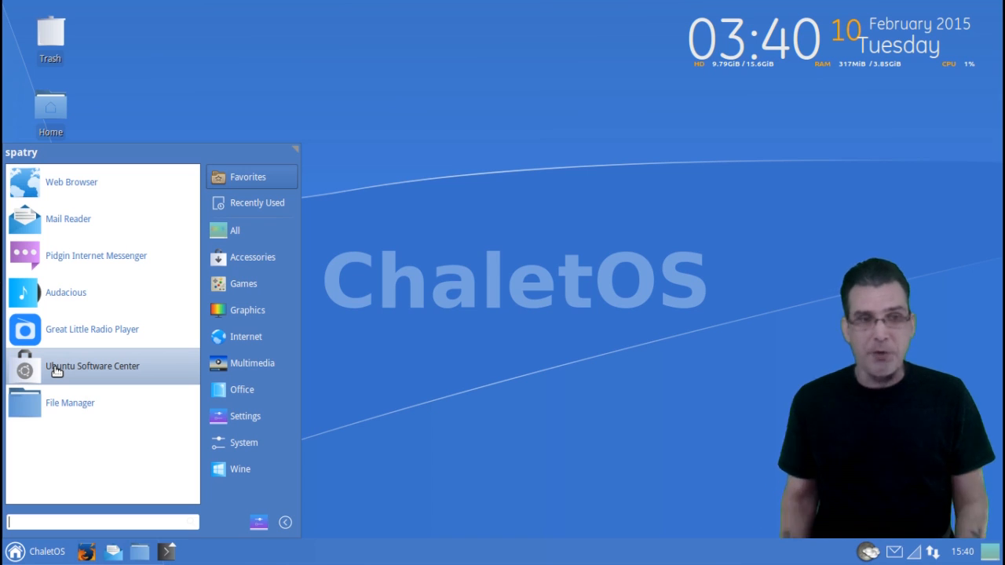
pyautogui.moveTo(69, 402)
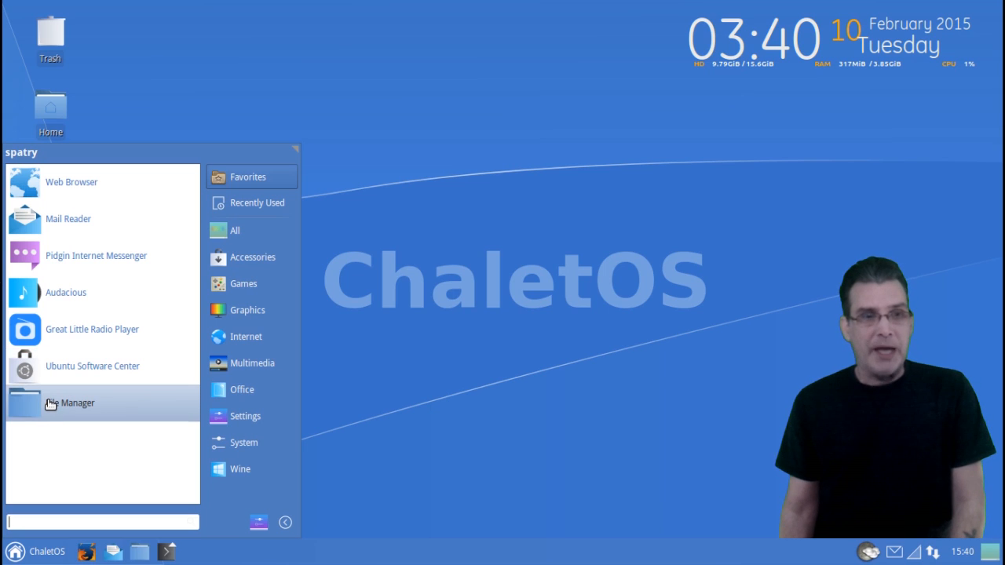
pyautogui.moveTo(270, 283)
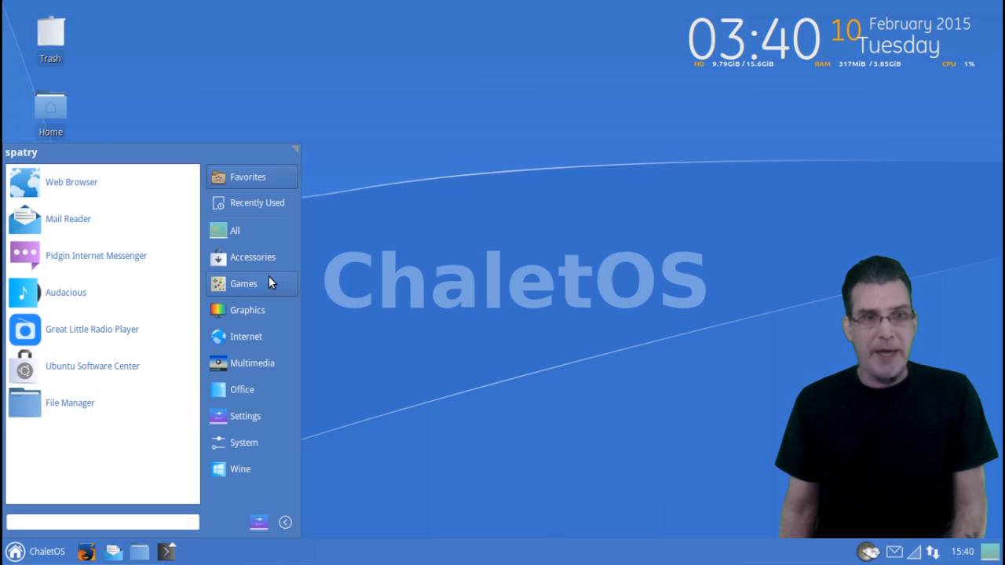
# Step: Browse the Games category, then the Internet category with Firefox, Pidgin, Thunderbird and Transmission
pyautogui.click(243, 283)
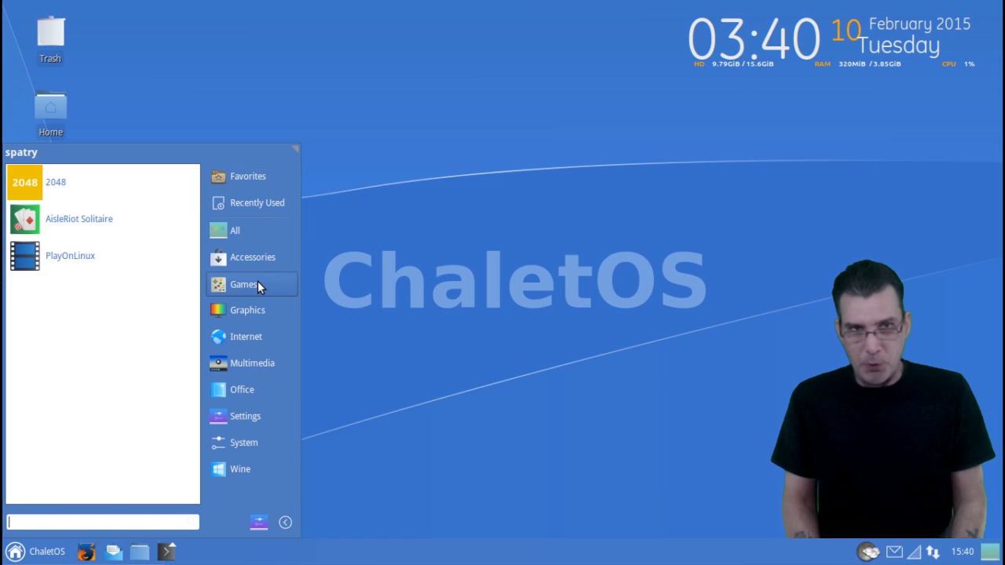
pyautogui.moveTo(243, 274)
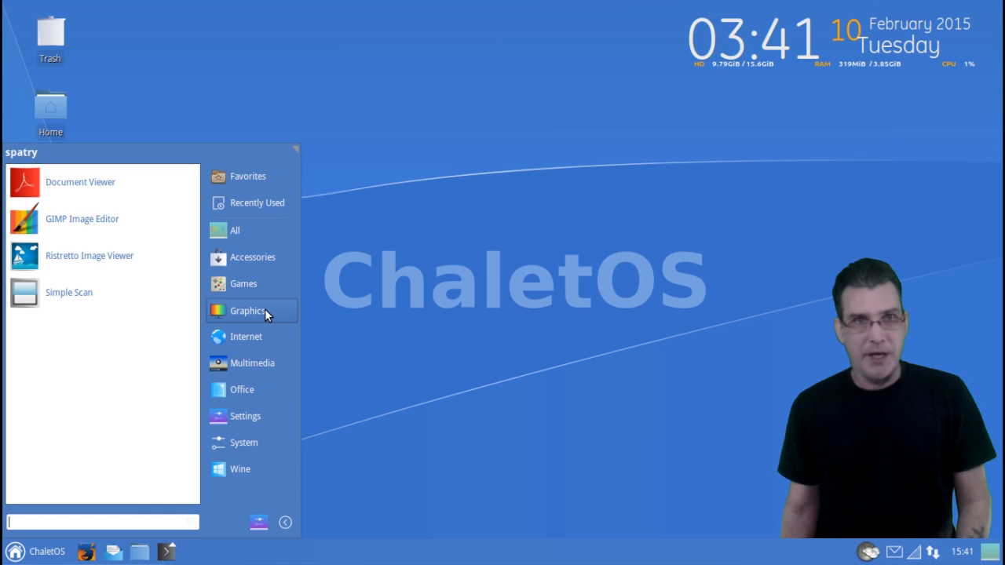
pyautogui.click(245, 336)
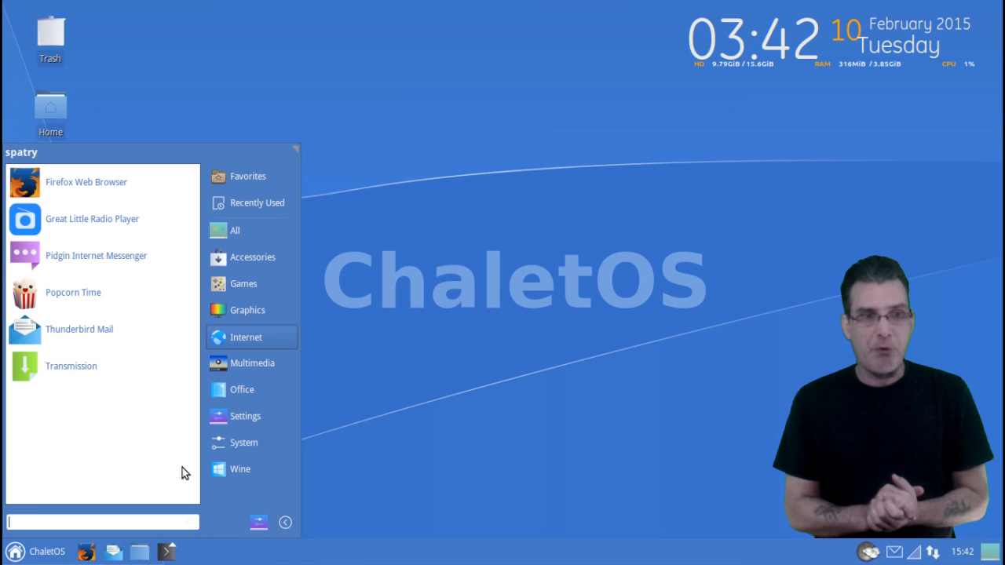
pyautogui.moveTo(245, 416)
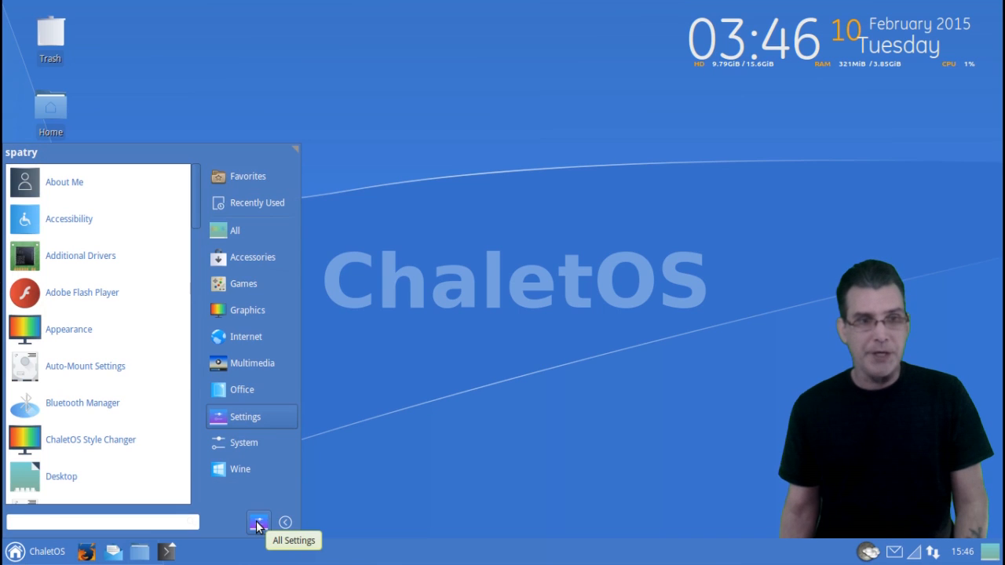
# Step: Show All Settings and scroll down through Personal and Hardware to the System and Other groups
pyautogui.click(239, 468)
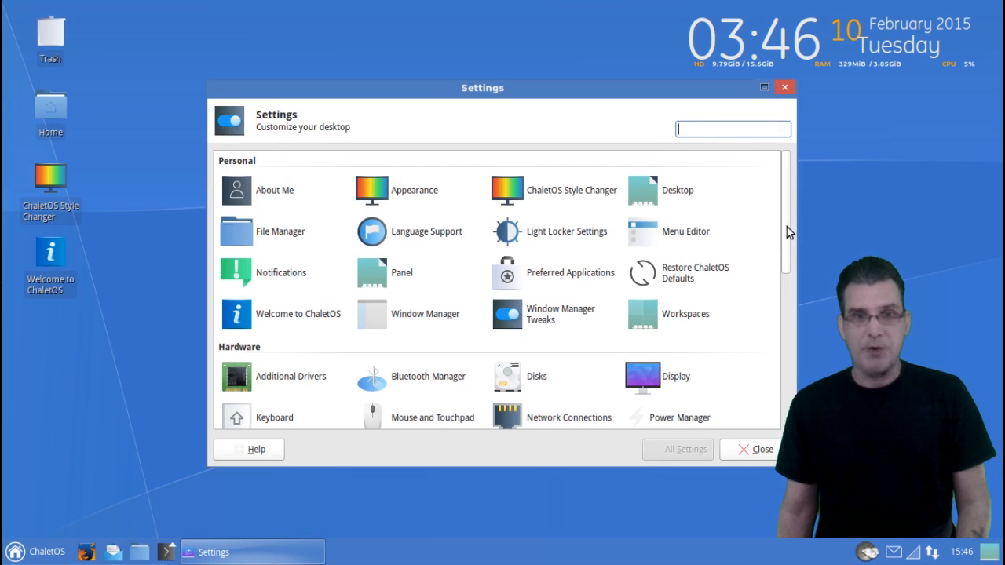
pyautogui.scroll(-3)
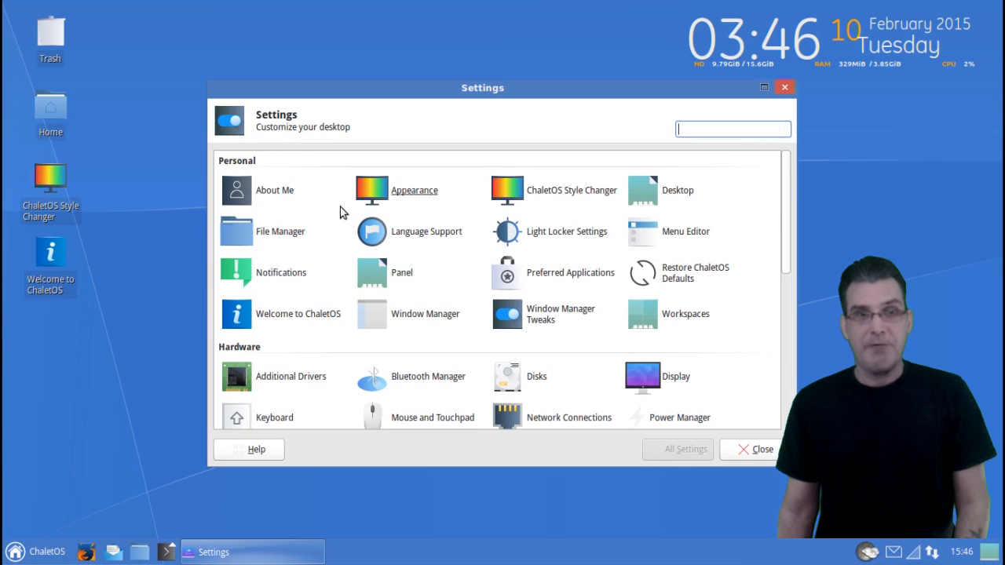
pyautogui.moveTo(668, 204)
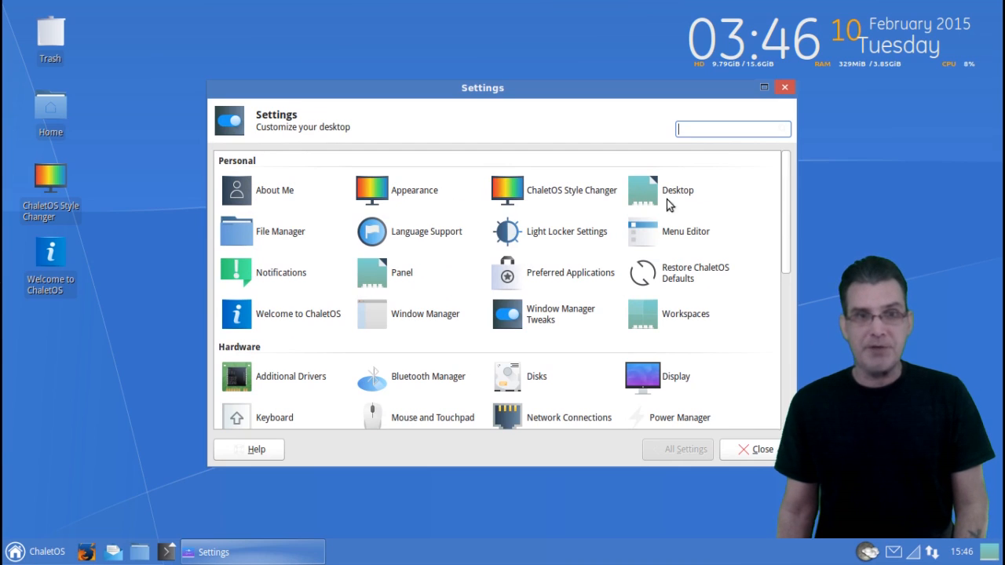
pyautogui.moveTo(540, 207)
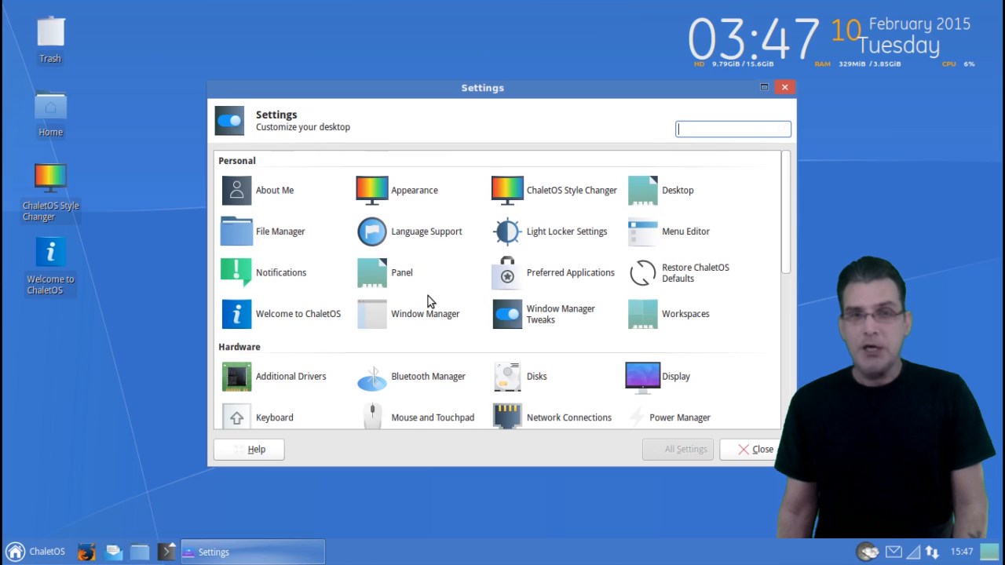
pyautogui.scroll(-3)
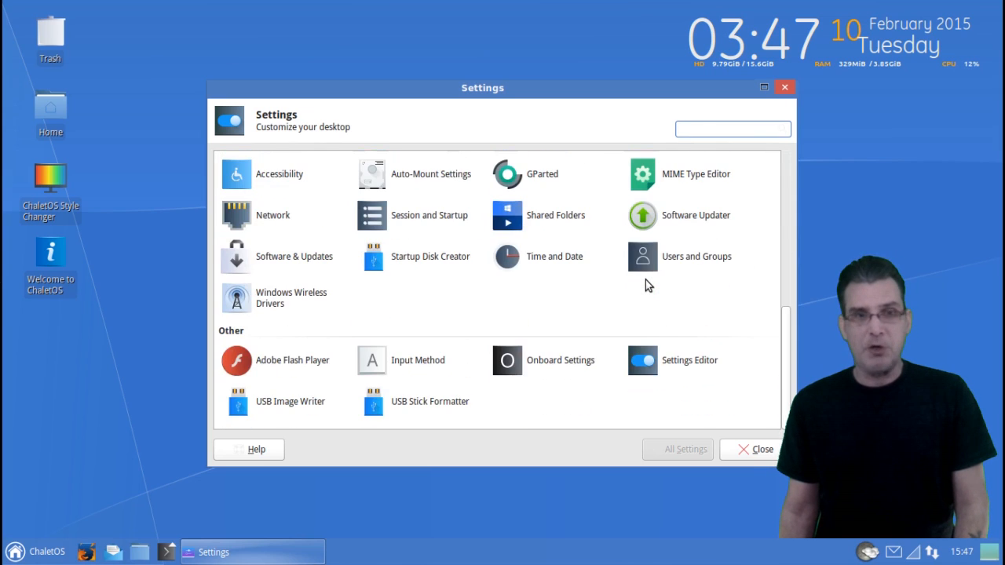
# Step: Close the Settings window and return to the application menu's System and Wine categories
pyautogui.click(731, 129)
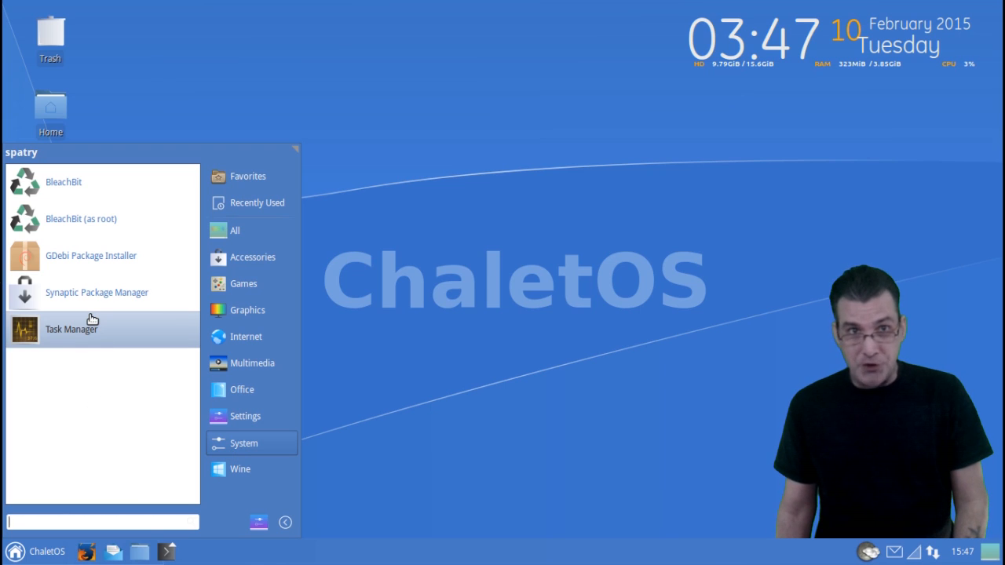
pyautogui.moveTo(93, 306)
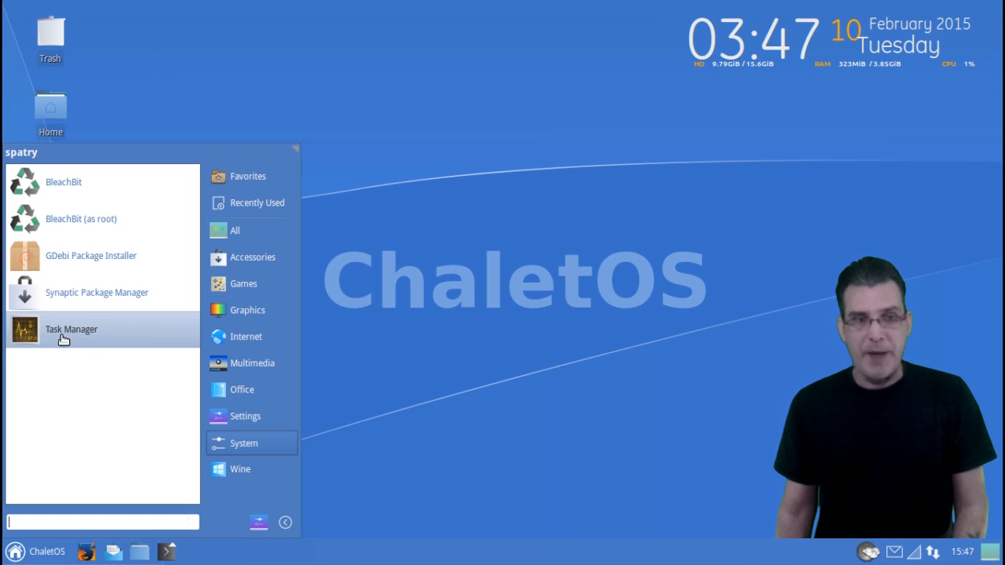
pyautogui.click(240, 469)
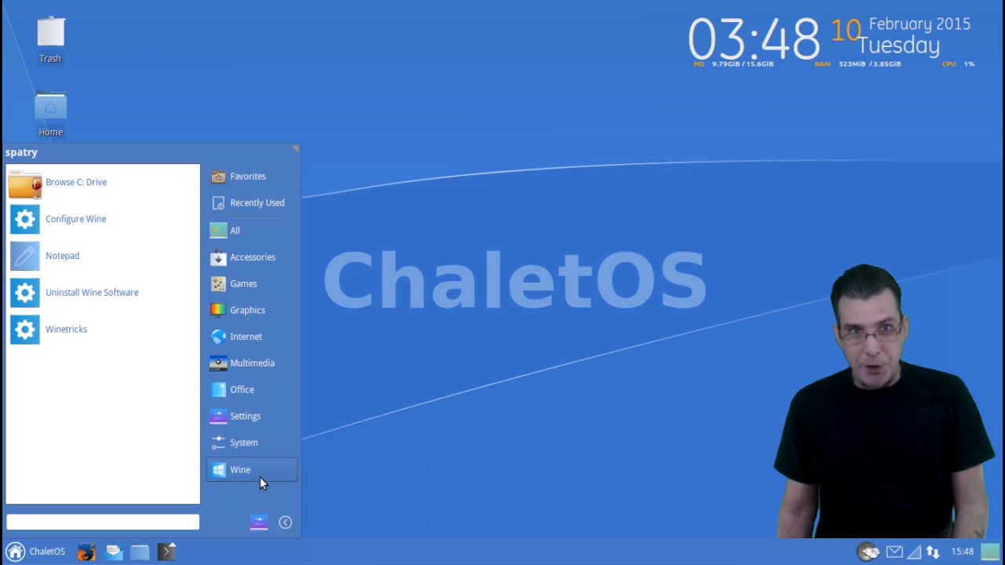
pyautogui.moveTo(98, 212)
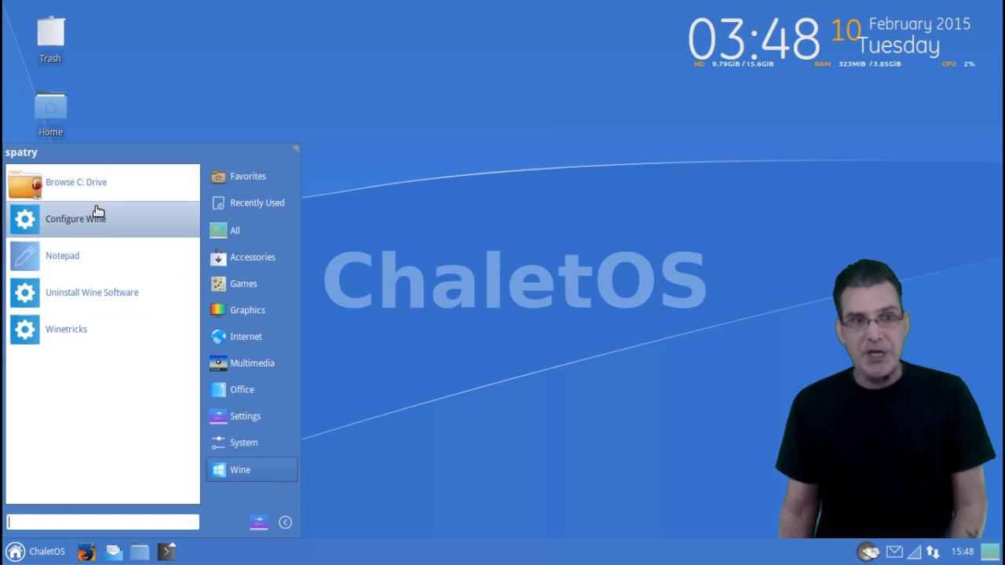
pyautogui.moveTo(116, 366)
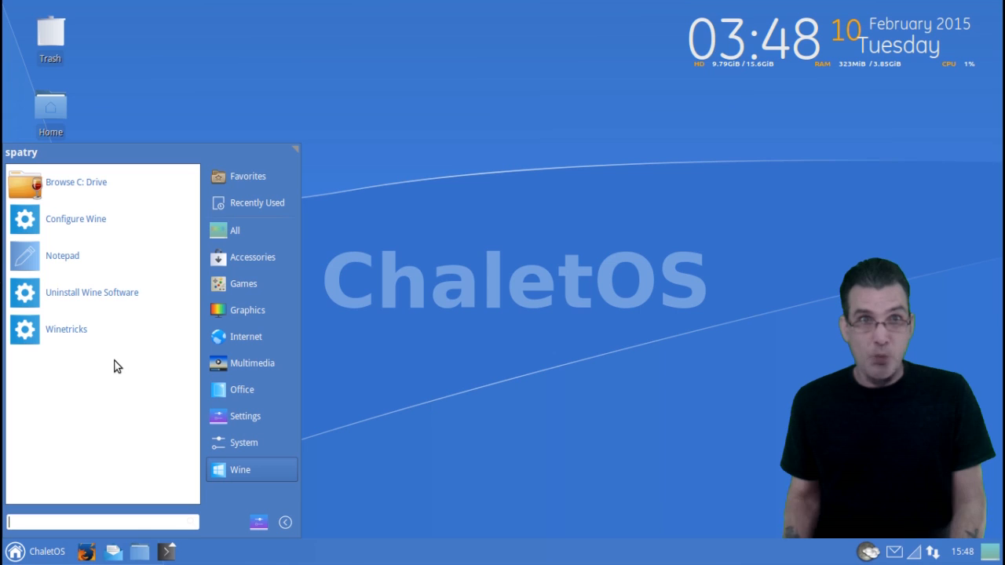
pyautogui.click(442, 369)
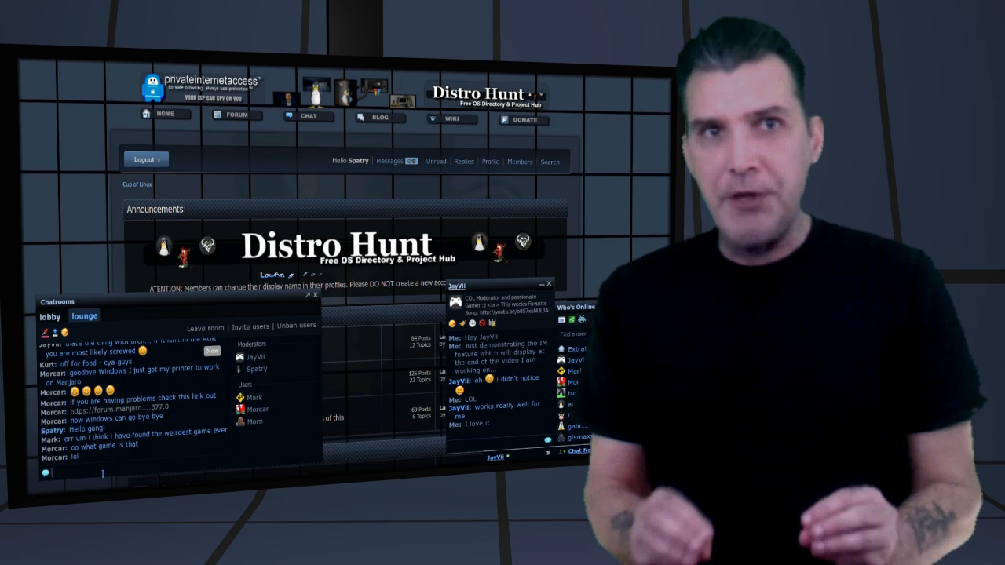
pyautogui.write('sd')
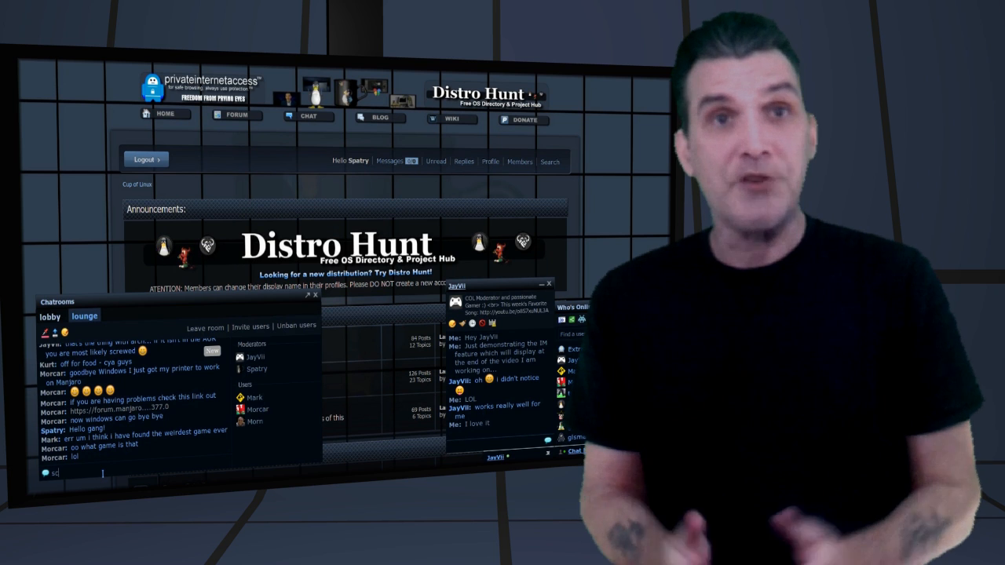